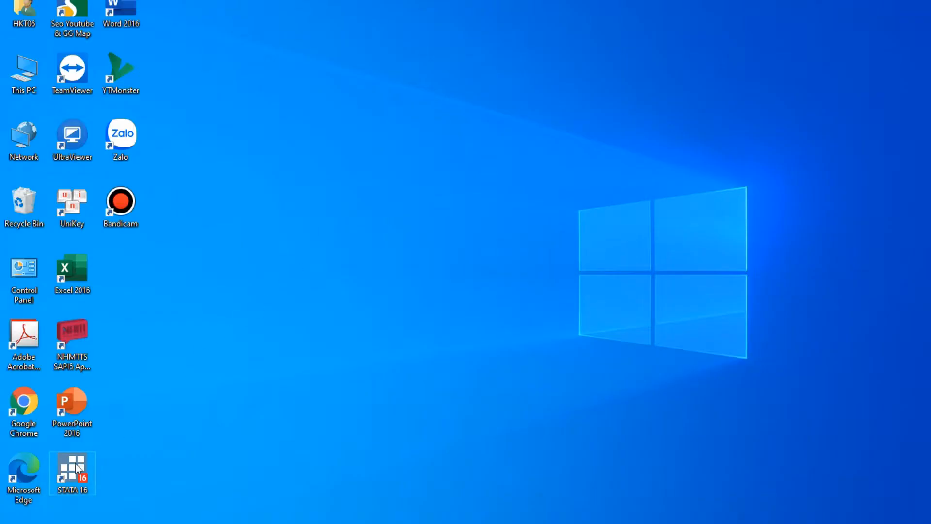
{"action": "mouse_move", "coordinate": [125, 454]}
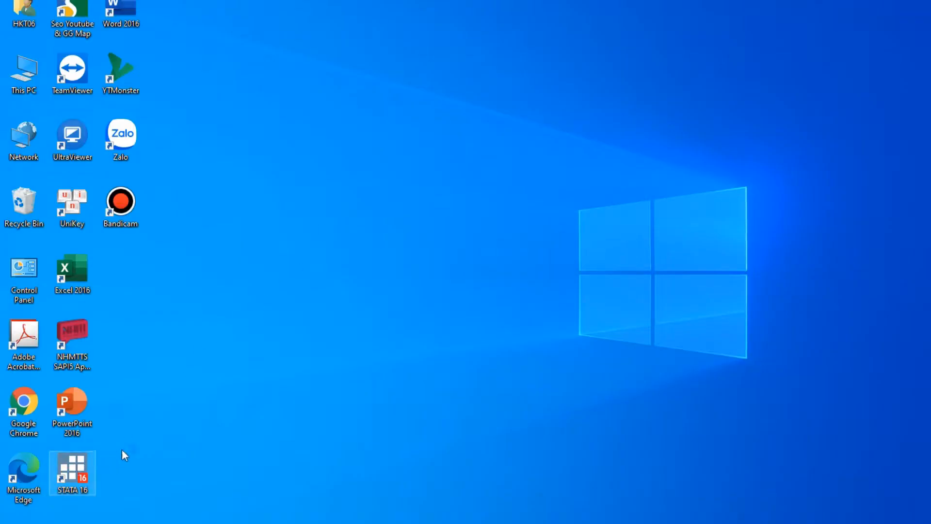
Launch Stata 16 from the desktop shortcut.
{"action": "double_click", "coordinate": [71, 473]}
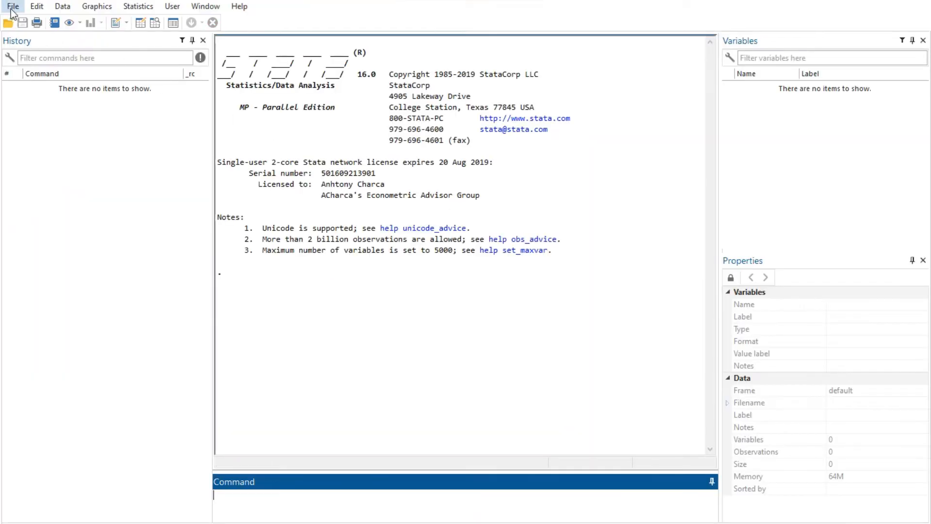
Load the auto.dta example dataset via File > Example datasets.
{"action": "left_click", "coordinate": [13, 5]}
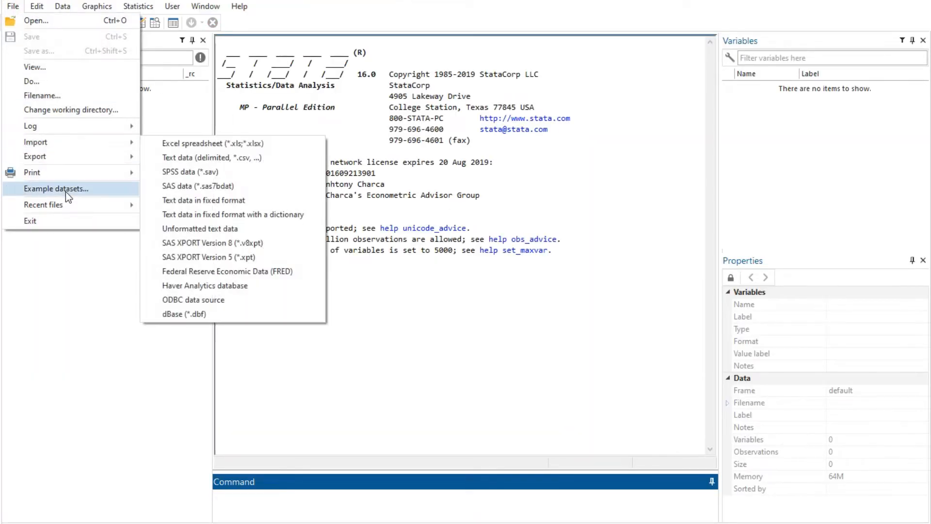
{"action": "left_click", "coordinate": [57, 188]}
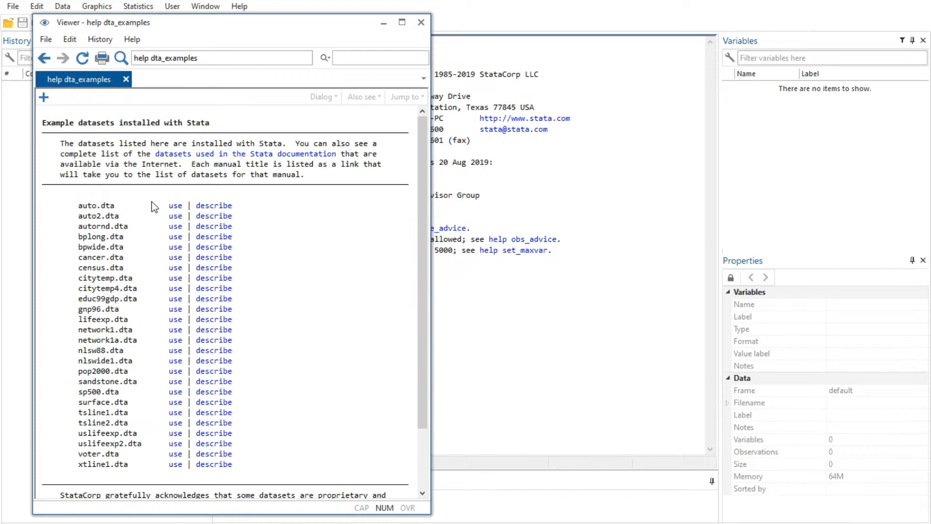
{"action": "left_click", "coordinate": [175, 205]}
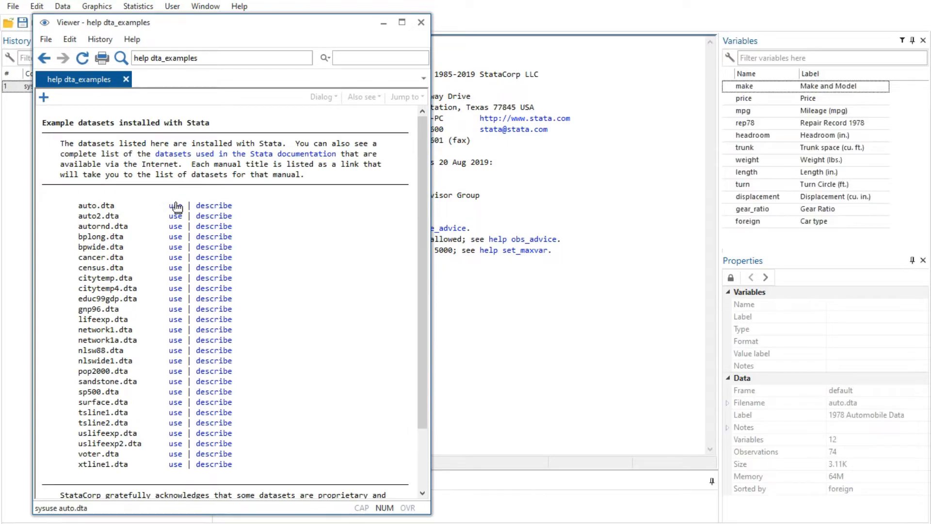
{"action": "left_click", "coordinate": [422, 23]}
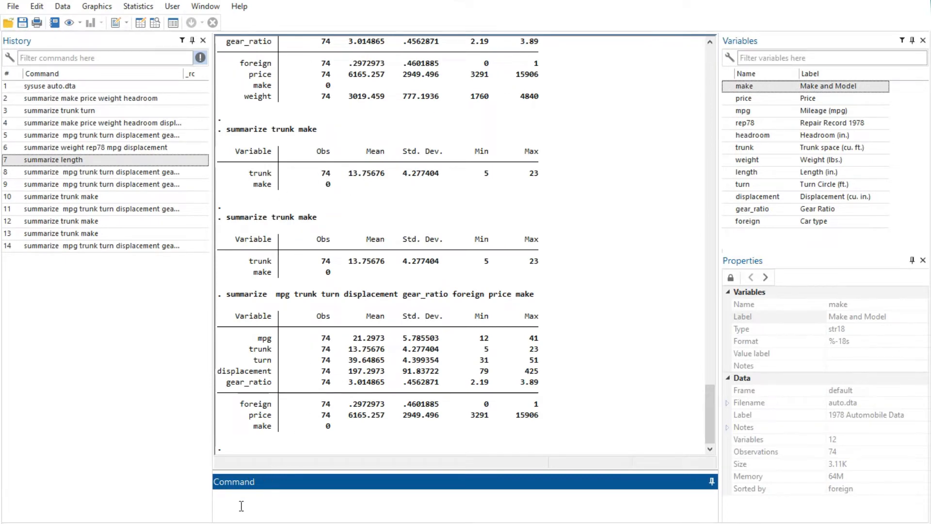
{"action": "mouse_move", "coordinate": [290, 506]}
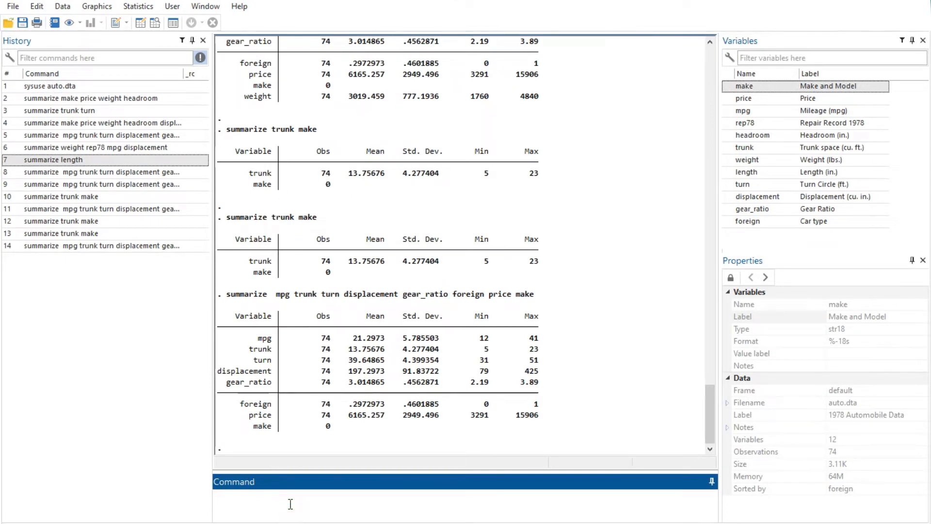
Enter 'db poisson' in the Command window, then browse the Graphics, User, Statistics and Data menus.
{"action": "type", "text": "db poisson"}
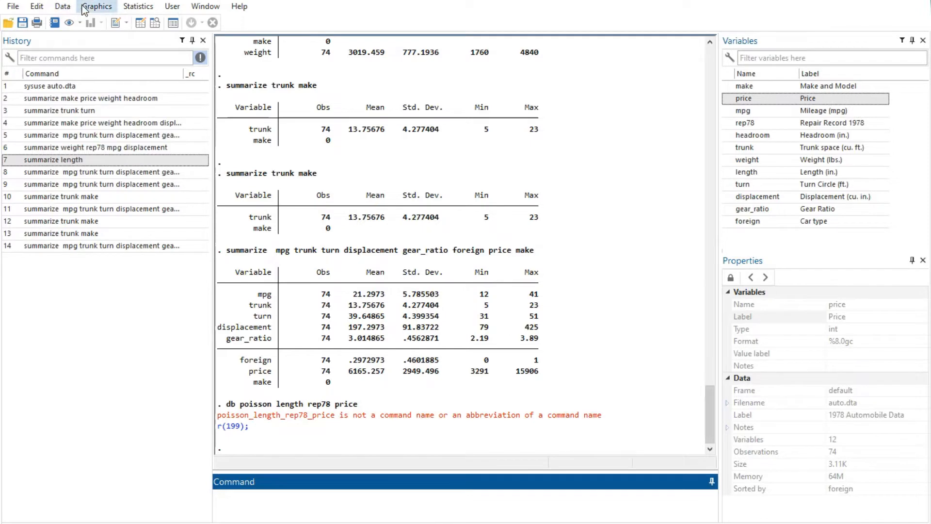
{"action": "left_click", "coordinate": [96, 7]}
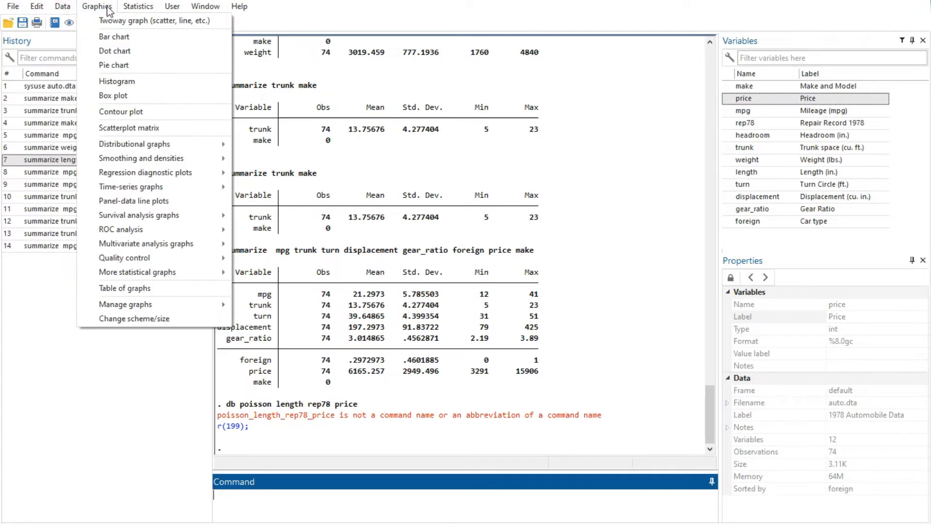
{"action": "left_click", "coordinate": [172, 6]}
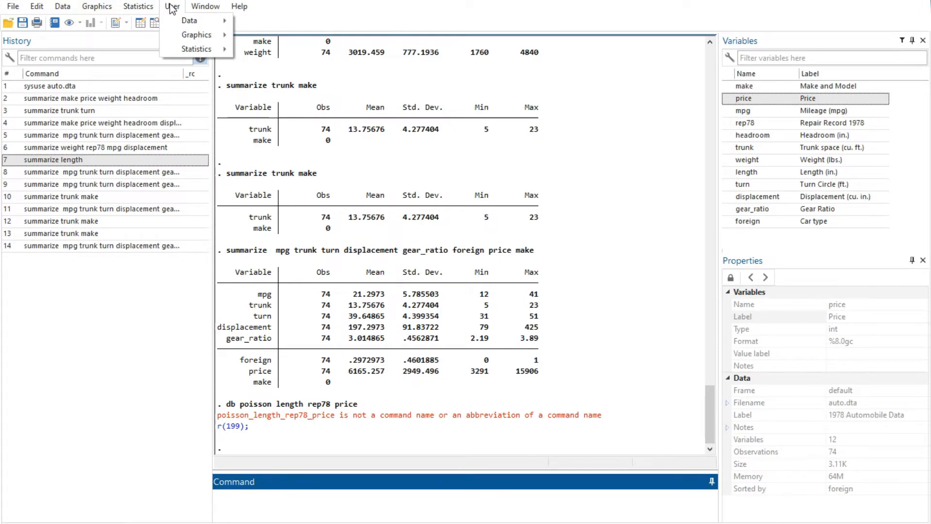
{"action": "left_click", "coordinate": [139, 7]}
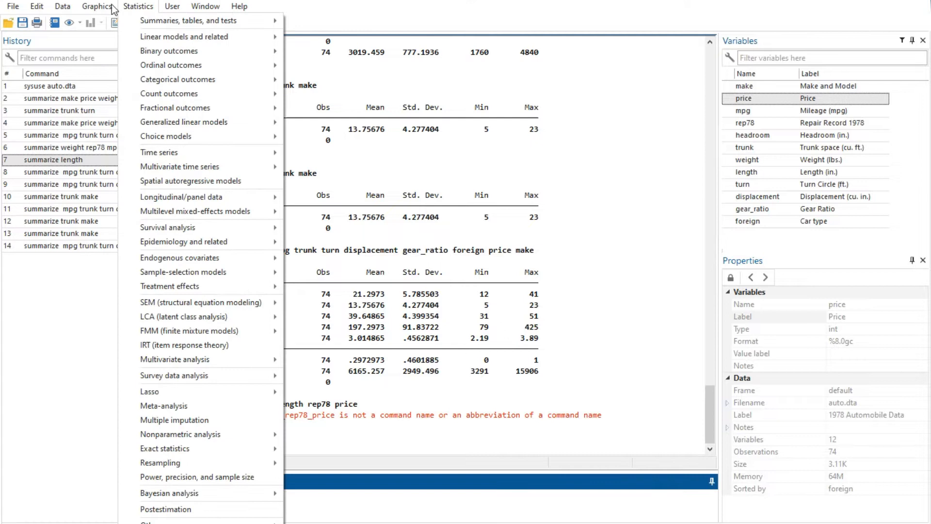
{"action": "left_click", "coordinate": [62, 5]}
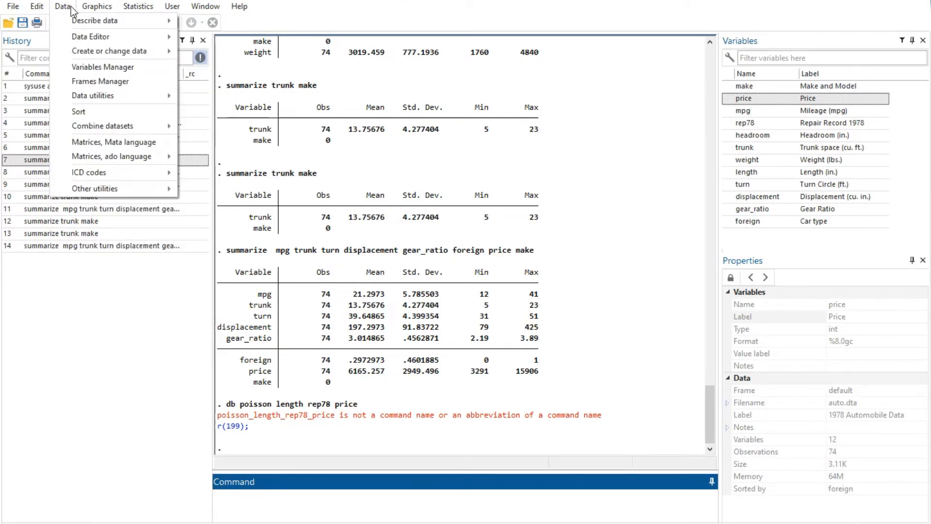
{"action": "left_click", "coordinate": [97, 7]}
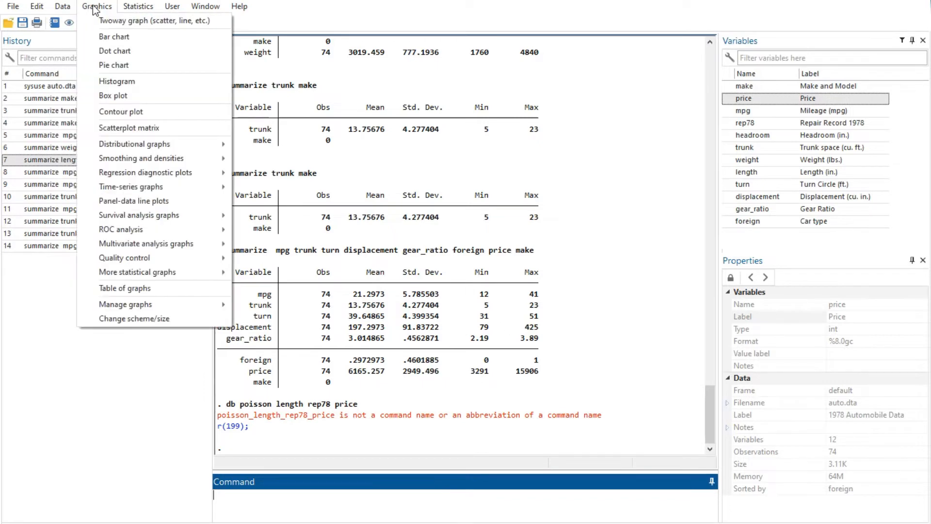
{"action": "left_click", "coordinate": [138, 6]}
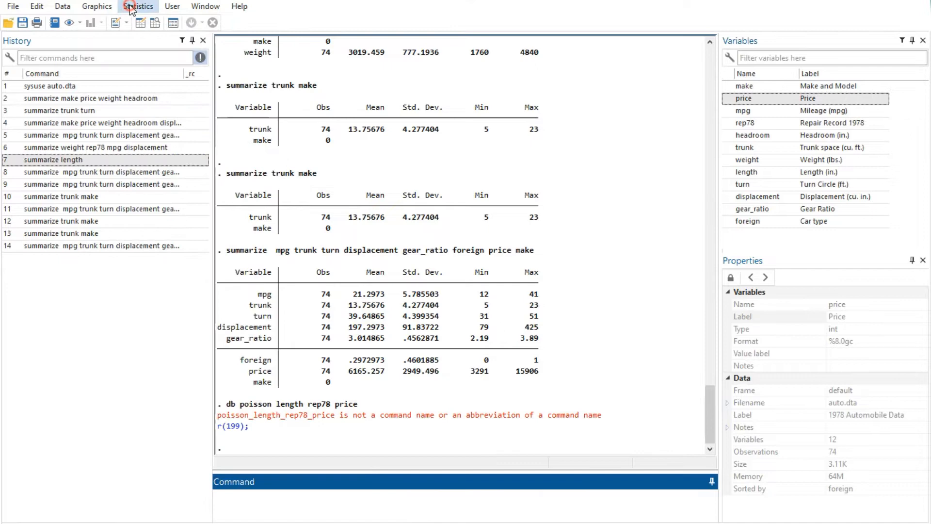
Run a Poisson regression of mpg on rep78 and turn from the Statistics menu dialog.
{"action": "left_click", "coordinate": [138, 6]}
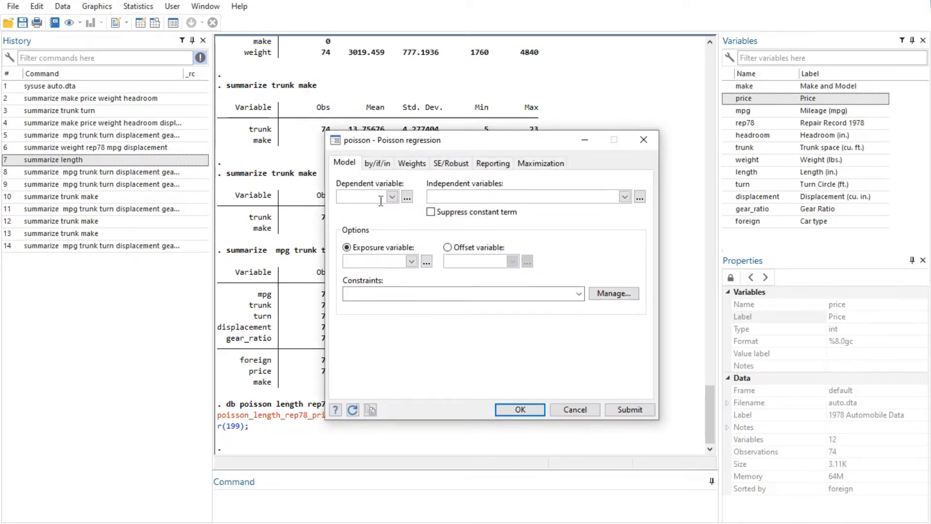
{"action": "left_click", "coordinate": [364, 197]}
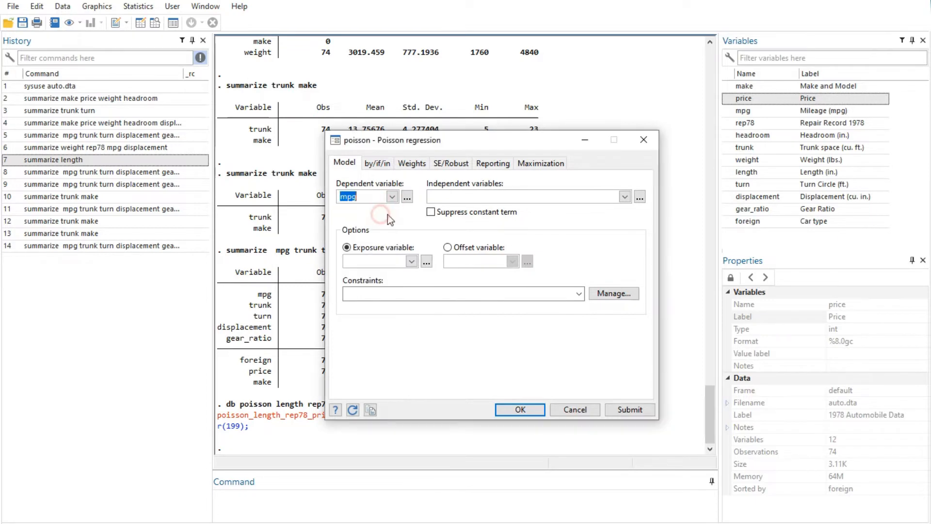
{"action": "left_click", "coordinate": [625, 197]}
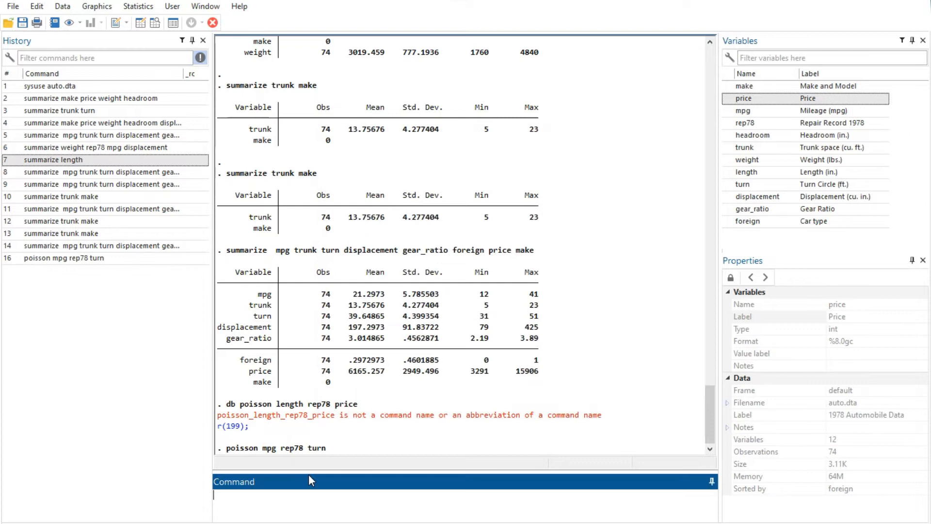
{"action": "type", "text": "db poisson"}
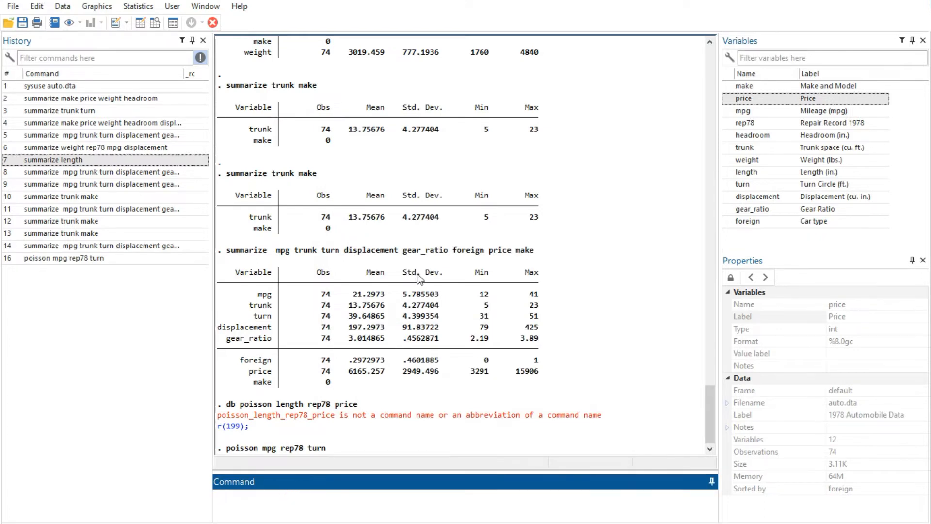
{"action": "scroll", "scroll_direction": "down", "scroll_amount": 3}
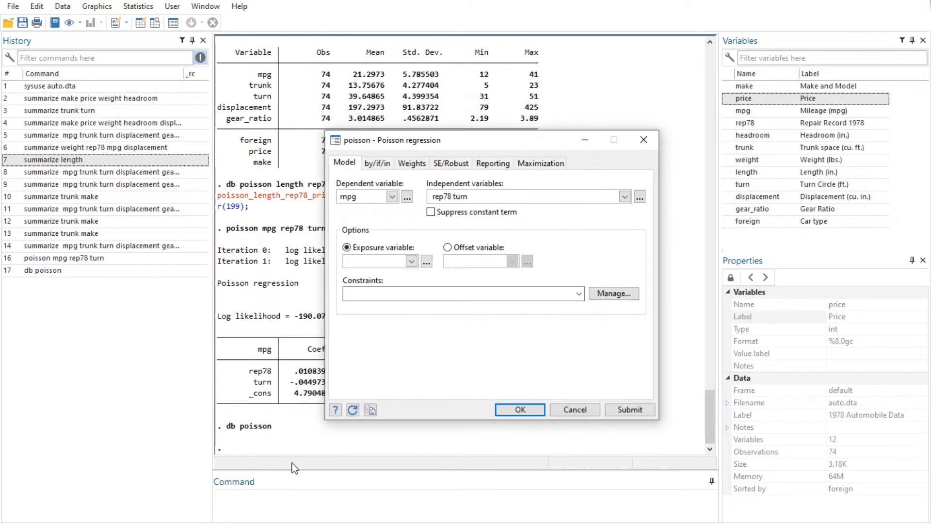
{"action": "mouse_move", "coordinate": [504, 397]}
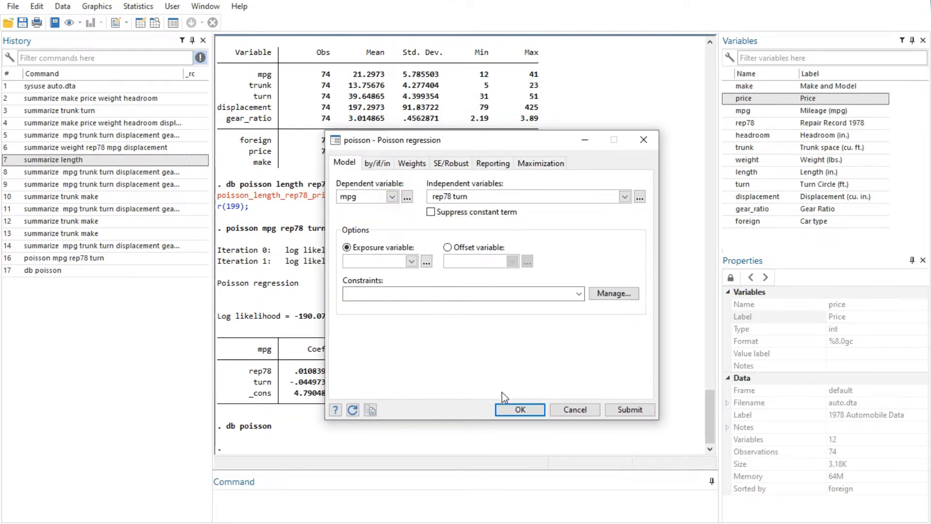
{"action": "mouse_move", "coordinate": [573, 410]}
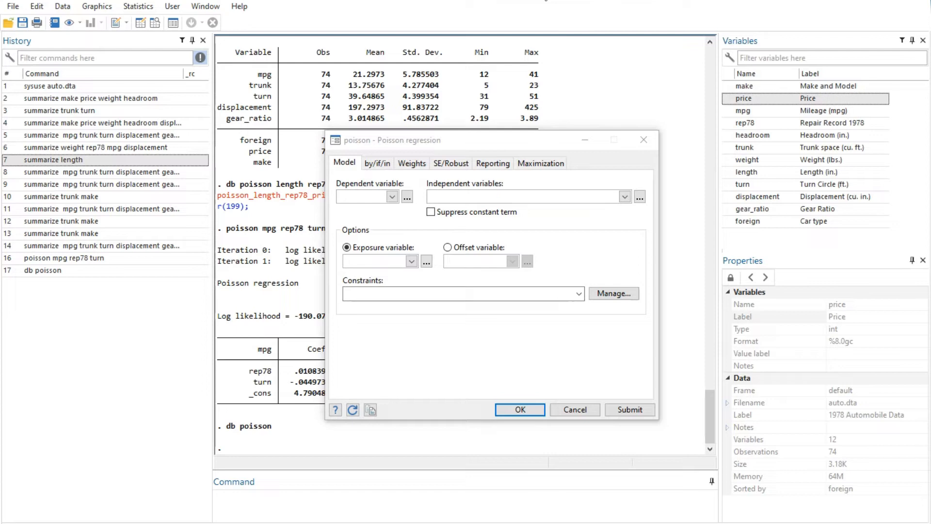
Reset the Poisson regression dialog so its variable fields are empty.
{"action": "left_click", "coordinate": [526, 196]}
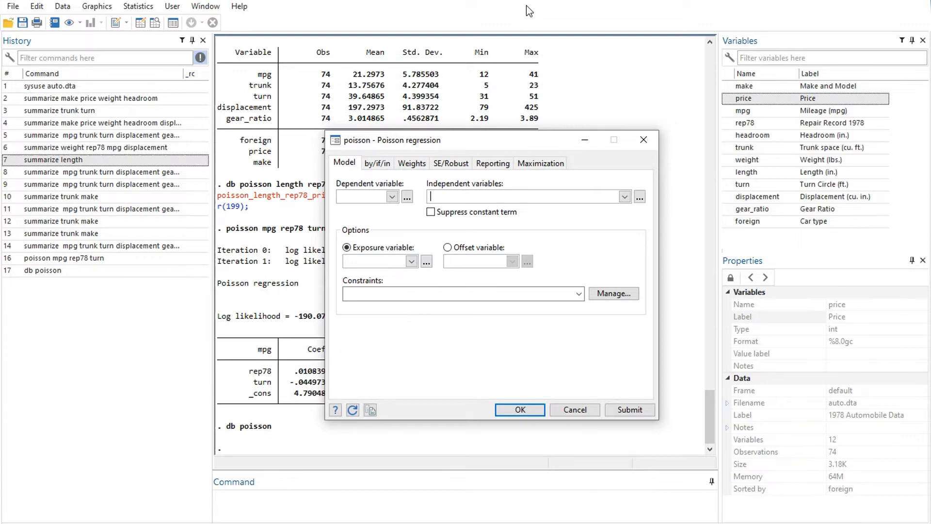
Review the by/if/in, SE/Robust and Maximization tabs, then fit Poisson of mpg on rep78 trunk turn with OK.
{"action": "left_click", "coordinate": [376, 163]}
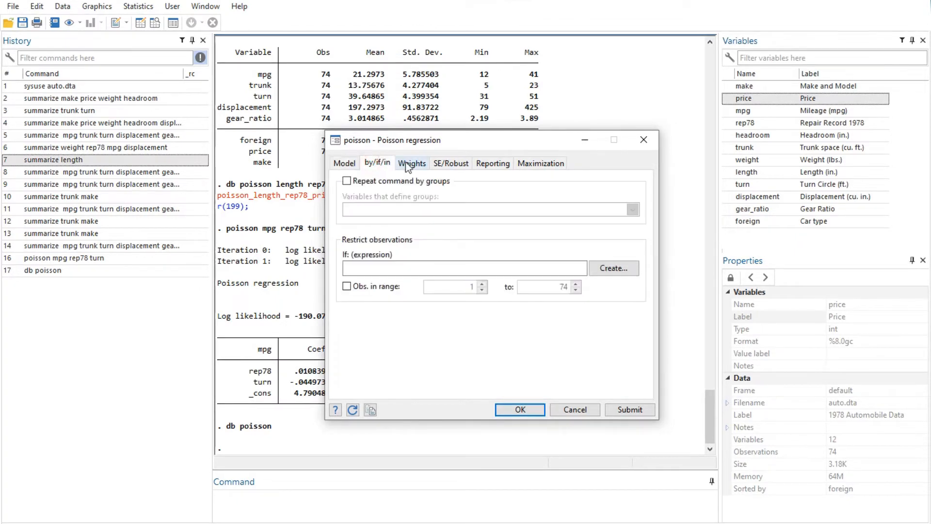
{"action": "left_click", "coordinate": [451, 163]}
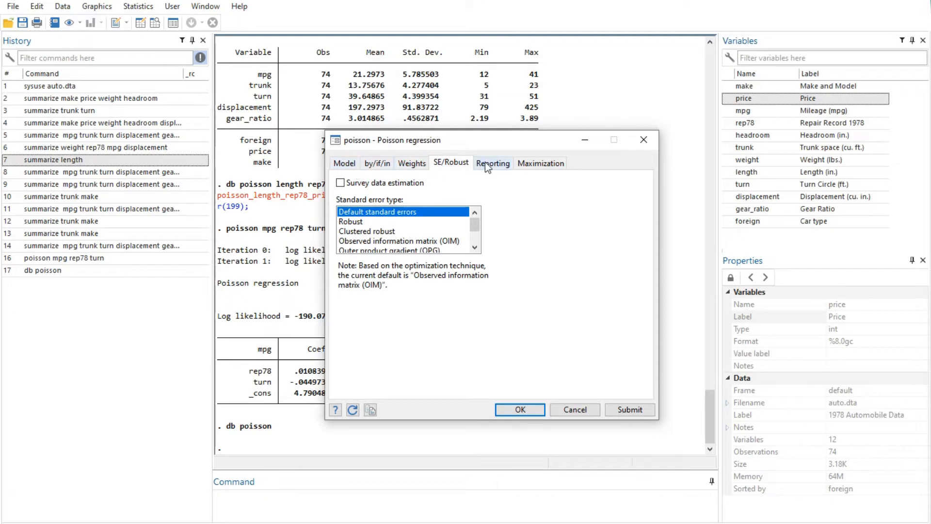
{"action": "left_click", "coordinate": [540, 163]}
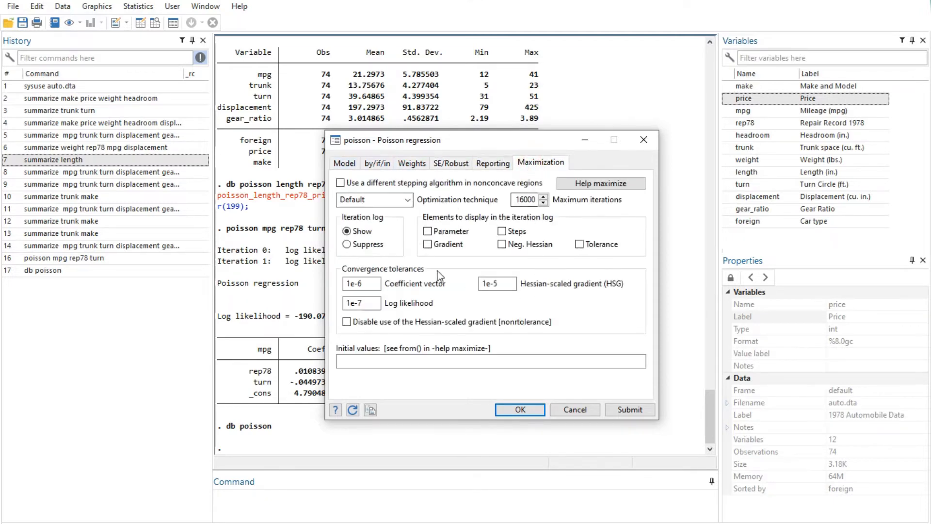
{"action": "left_click", "coordinate": [344, 163]}
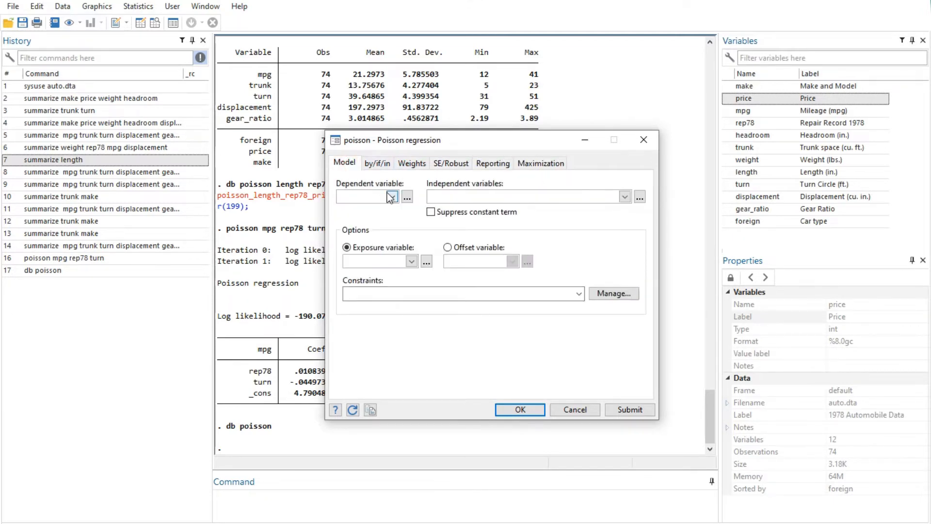
{"action": "left_click", "coordinate": [624, 196]}
{"action": "type", "text": "rep78 trunk turn"}
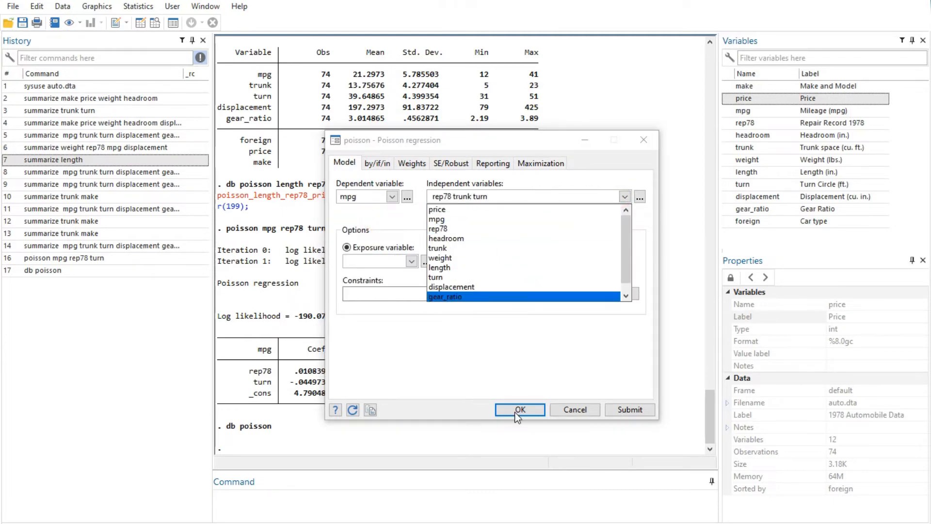
{"action": "left_click", "coordinate": [519, 409]}
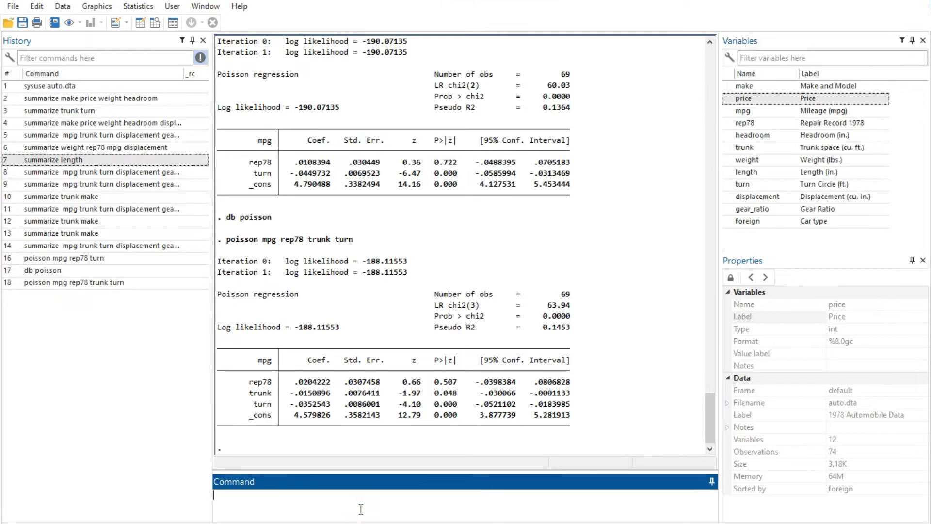
Reopen the Poisson dialog with 'db poisson', still holding mpg on rep78 trunk turn.
{"action": "key", "text": "Return"}
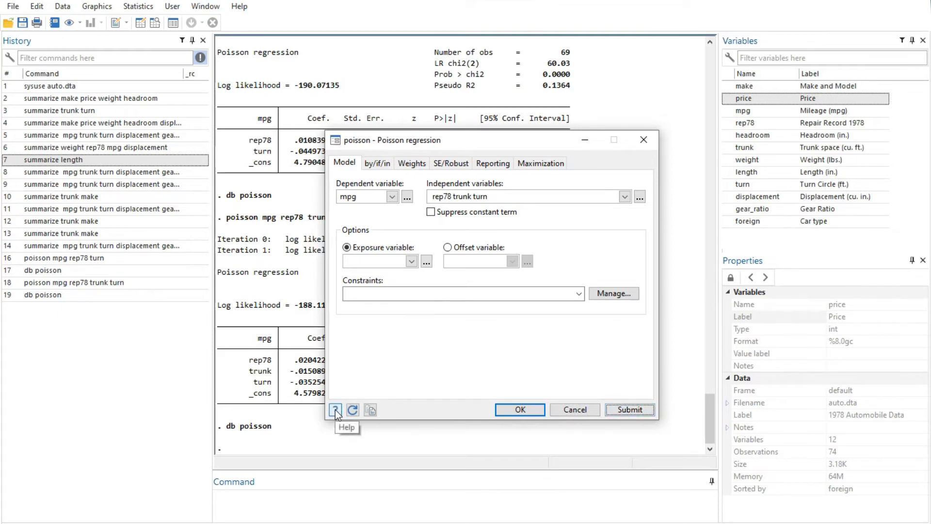
{"action": "left_click", "coordinate": [334, 410]}
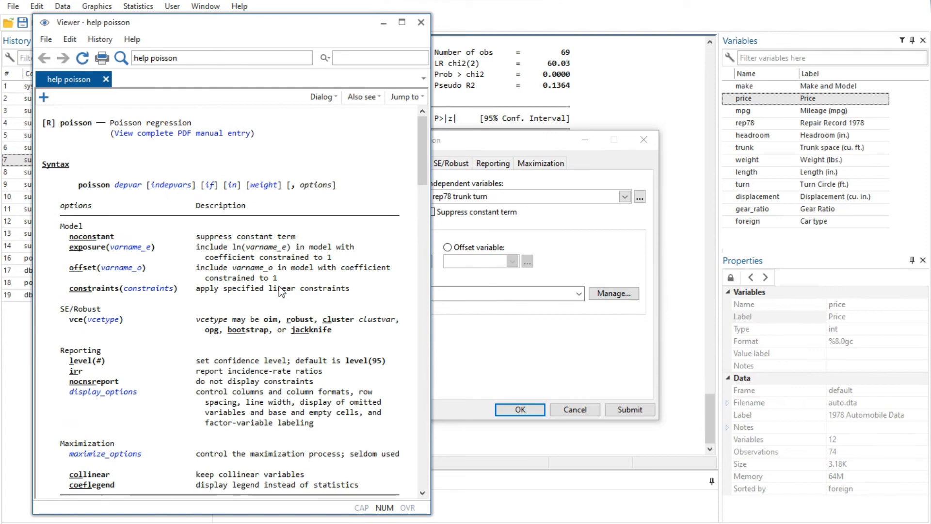
{"action": "mouse_move", "coordinate": [346, 173]}
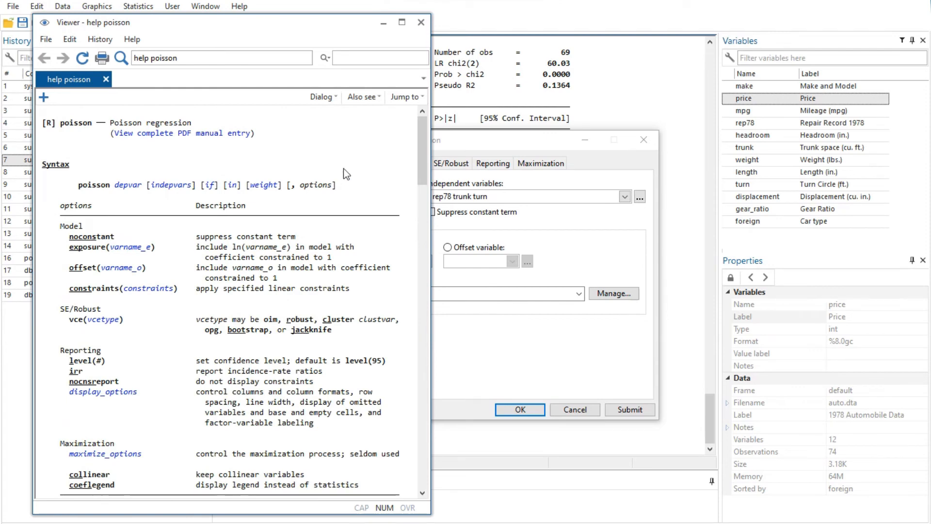
{"action": "mouse_move", "coordinate": [422, 23]}
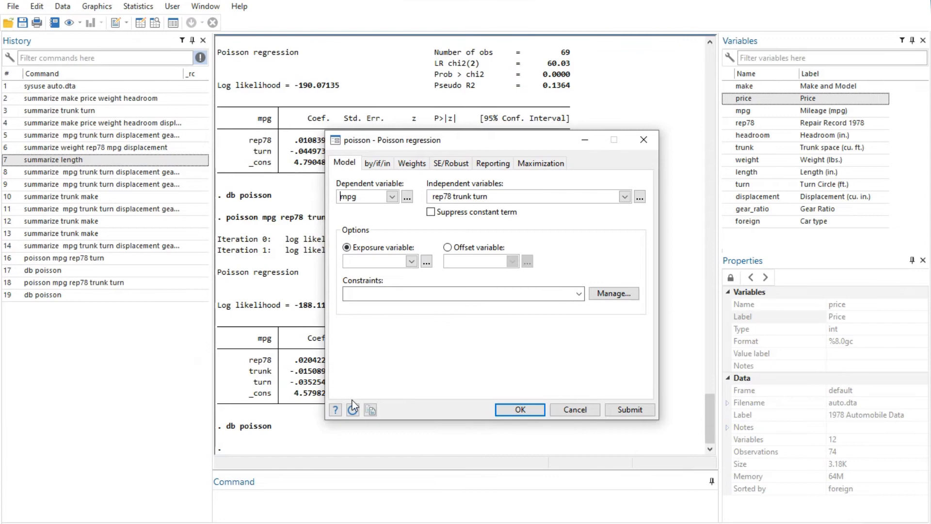
{"action": "mouse_move", "coordinate": [353, 409]}
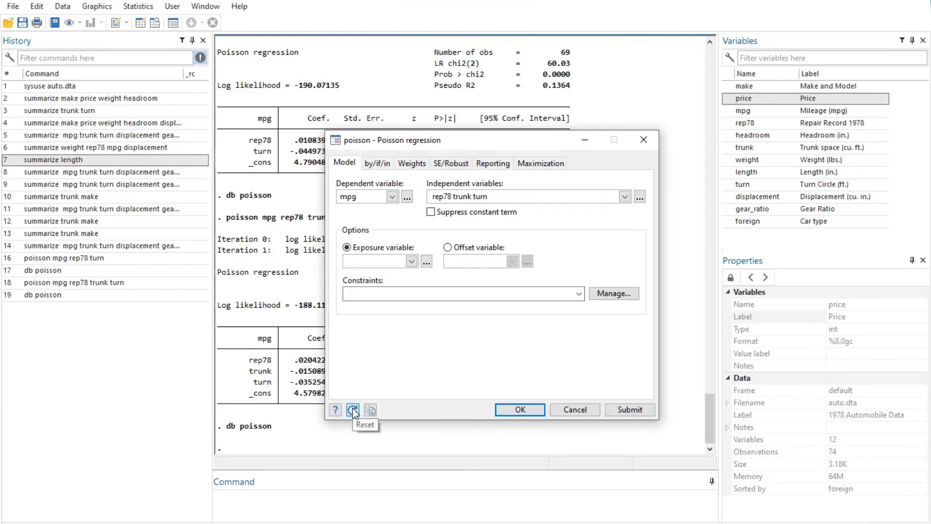
Clear the dialog, draft rep78 on mpg and trunk, then cancel without running it.
{"action": "left_click", "coordinate": [629, 409]}
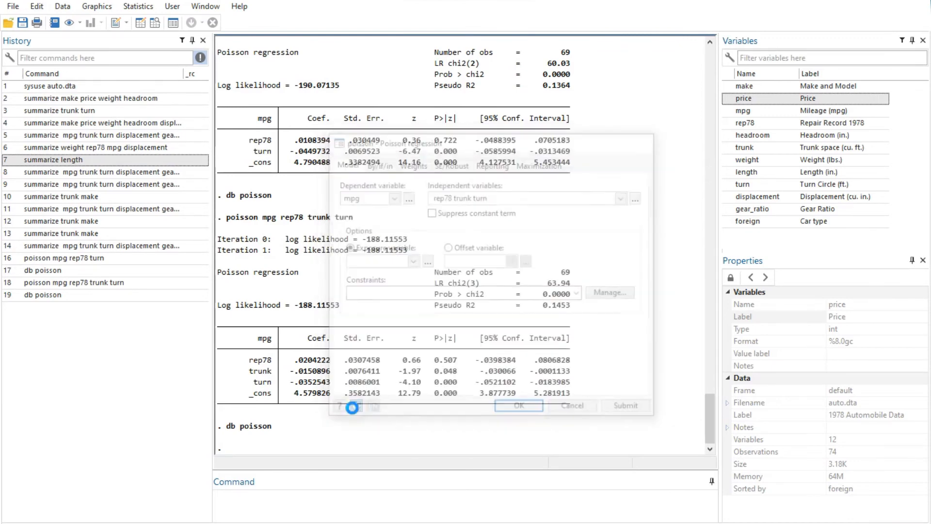
{"action": "left_click", "coordinate": [353, 409]}
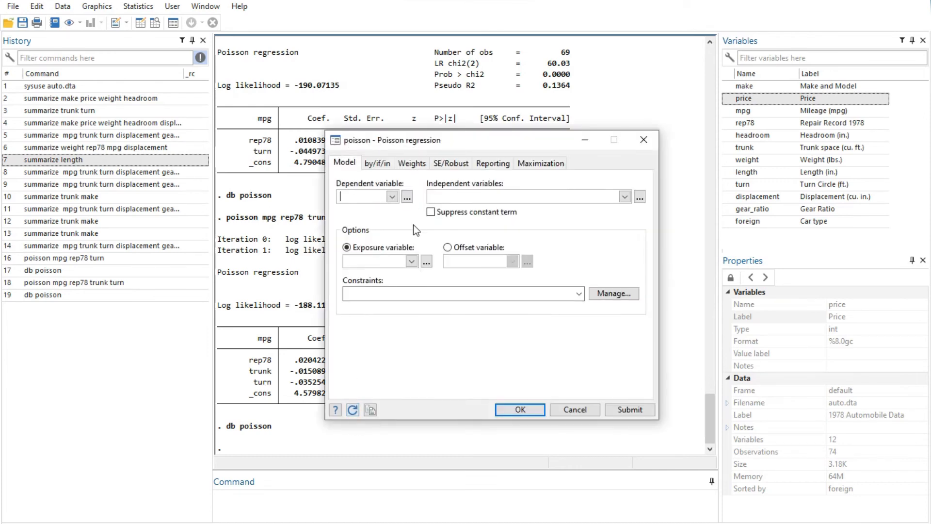
{"action": "mouse_move", "coordinate": [353, 409]}
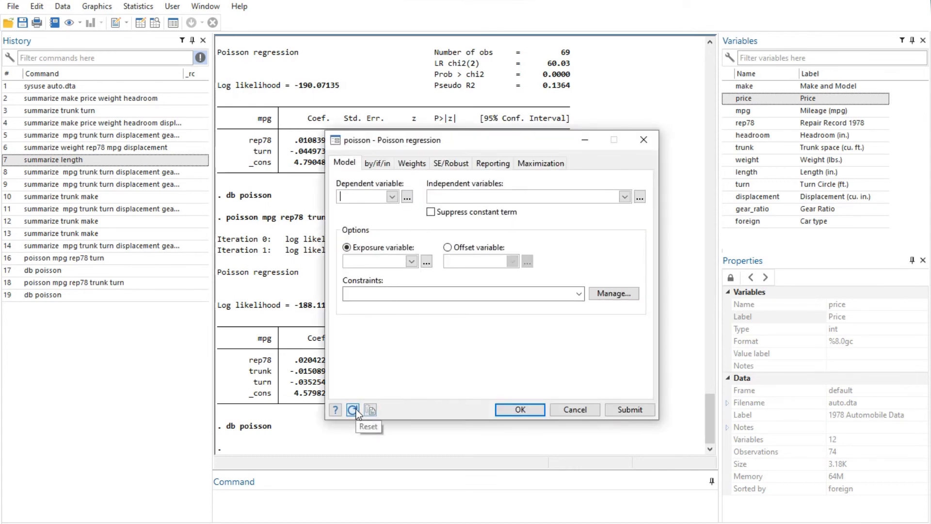
{"action": "mouse_move", "coordinate": [369, 409]}
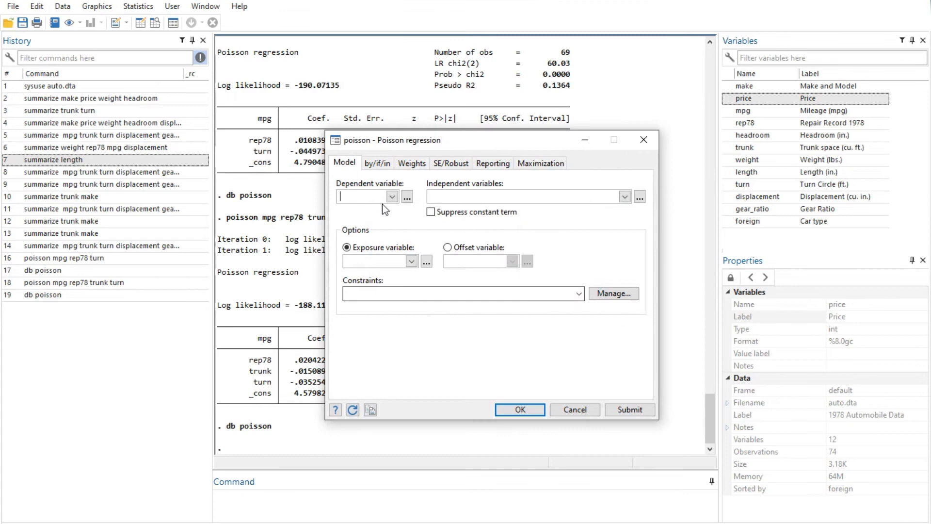
{"action": "left_click", "coordinate": [391, 197]}
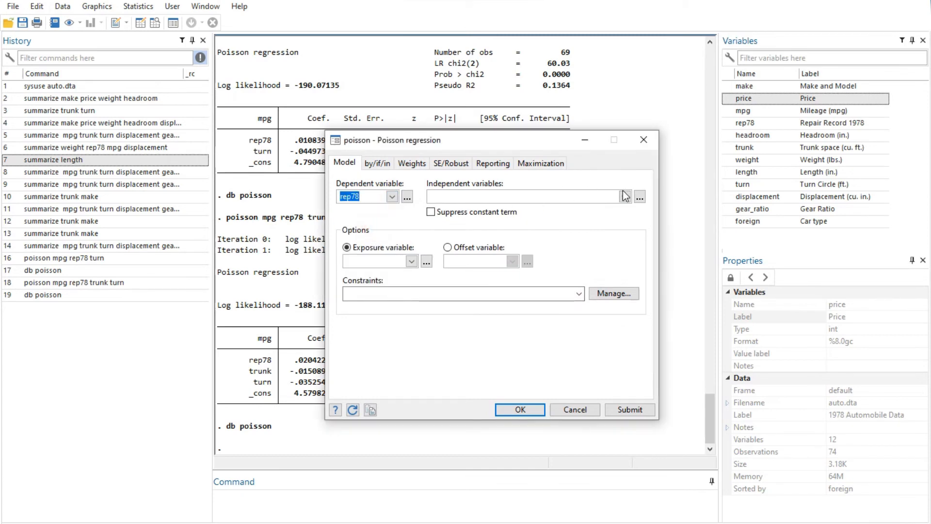
{"action": "left_click", "coordinate": [624, 196]}
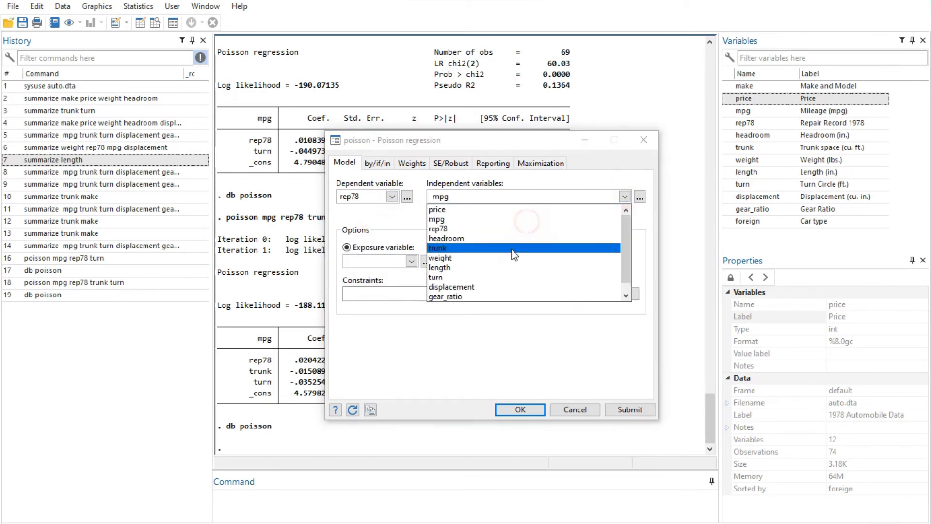
{"action": "left_click", "coordinate": [438, 247]}
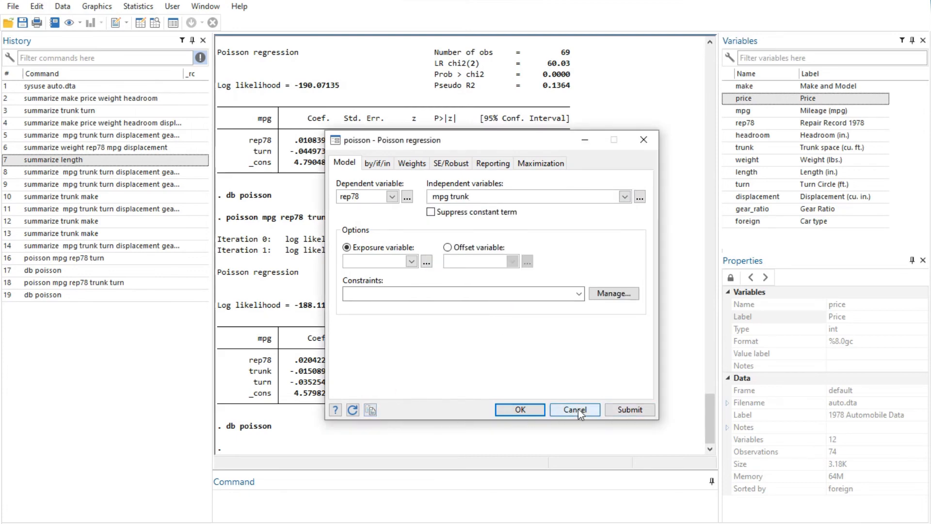
{"action": "left_click", "coordinate": [573, 410]}
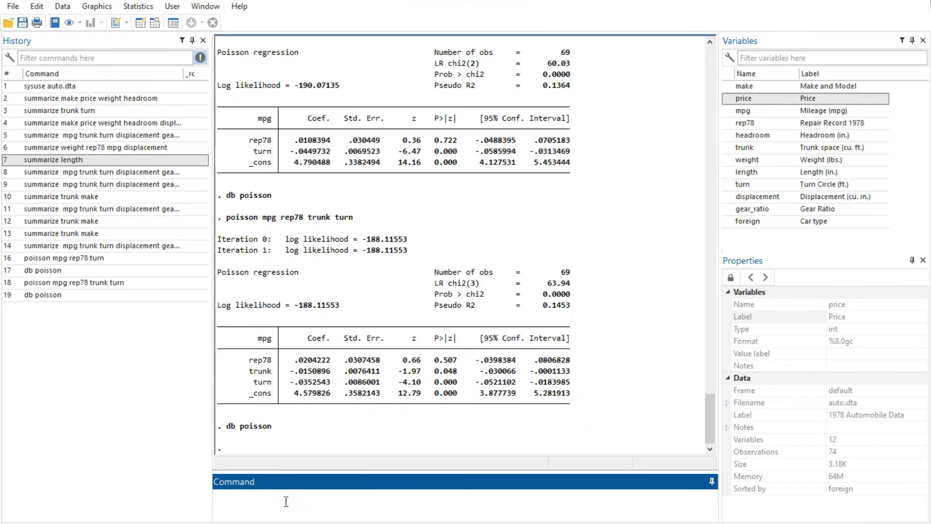
Run 'poisson rep78 mpg trunk' from the Command window, fitting on 69 observations.
{"action": "type", "text": "poisson rep78 mpg trunk"}
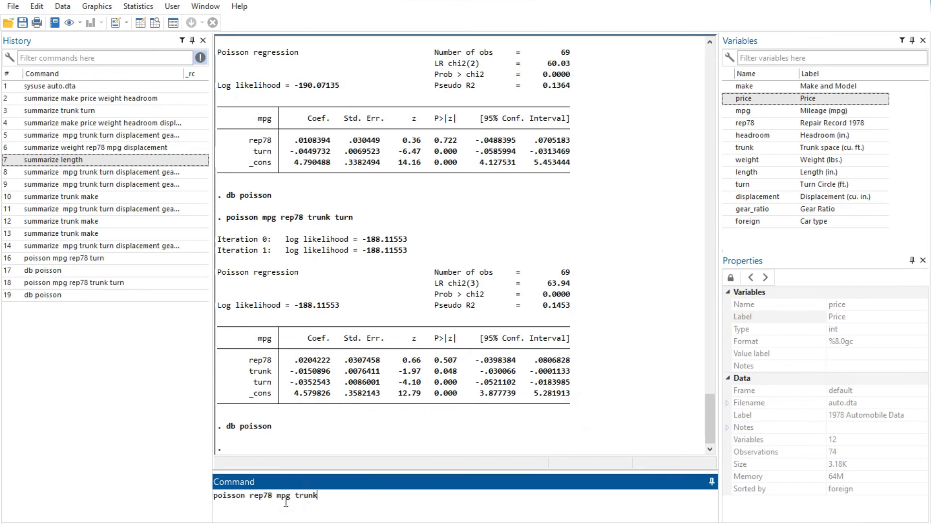
{"action": "key", "text": "Return"}
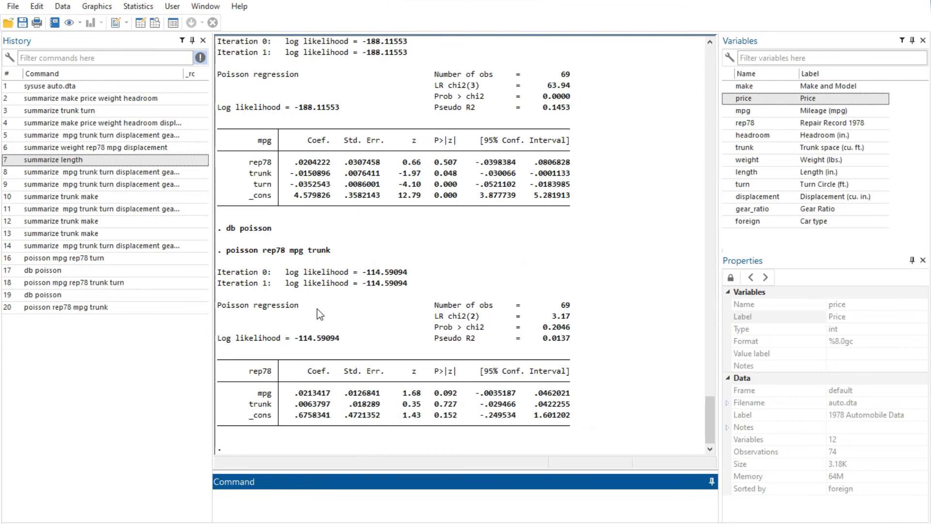